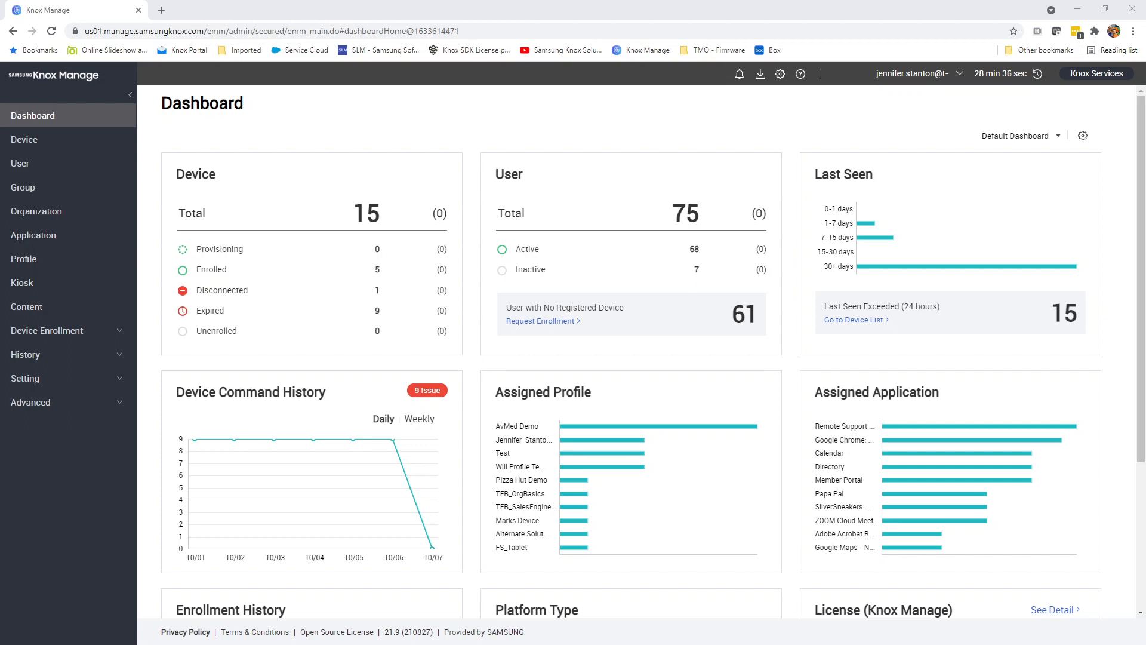
pyautogui.moveTo(38, 403)
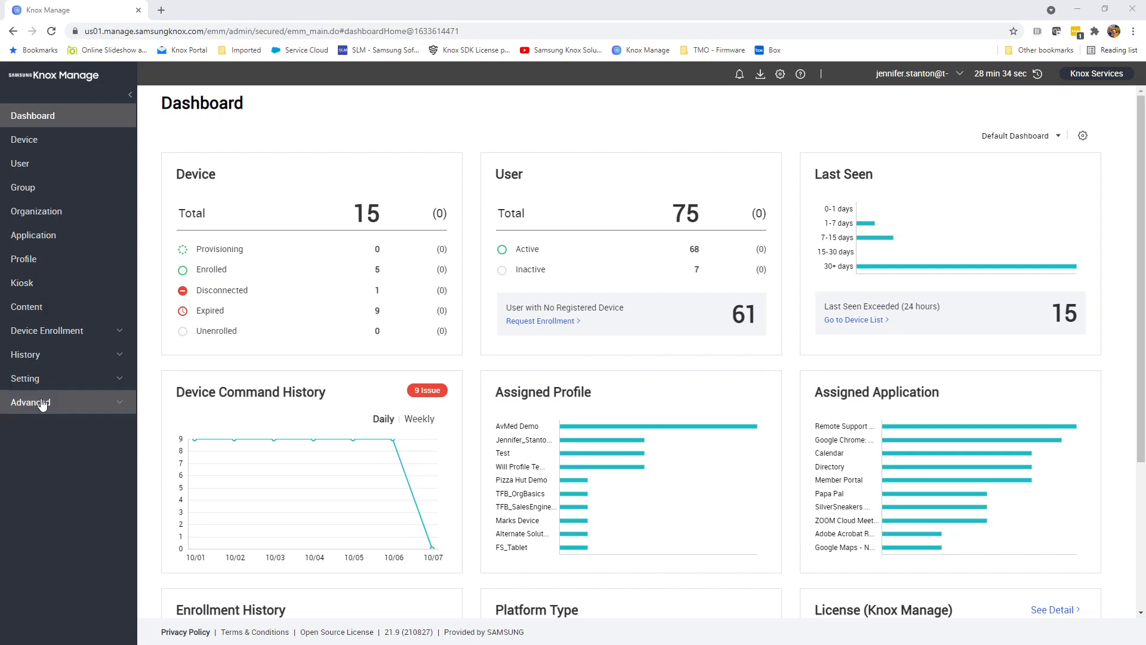
pyautogui.moveTo(46, 386)
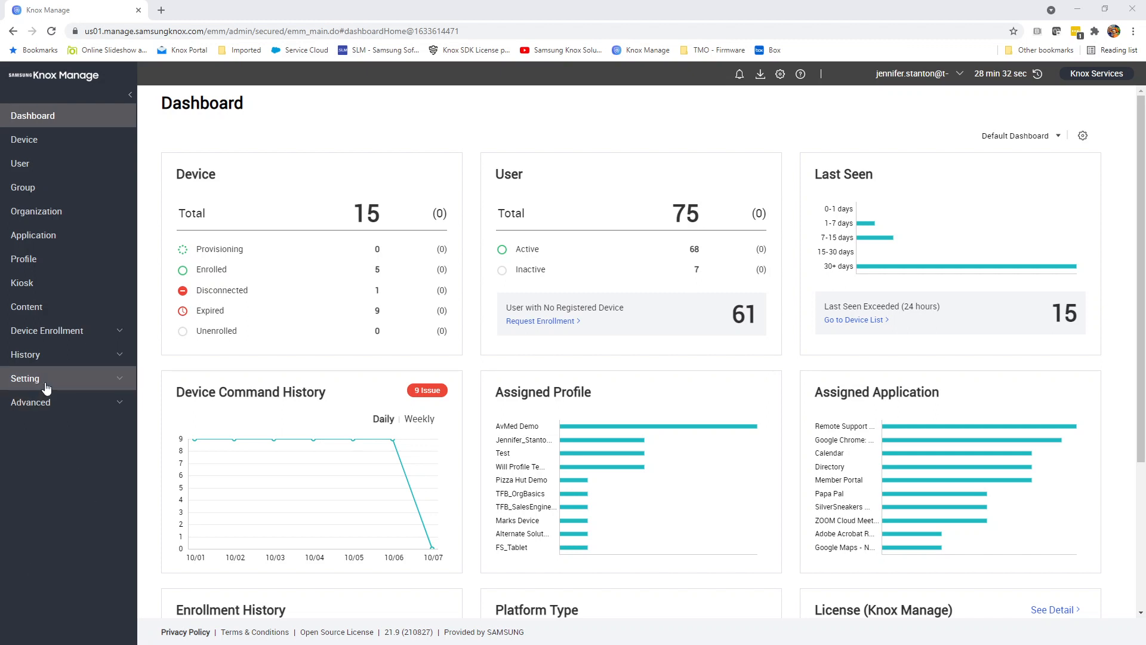
pyautogui.moveTo(47, 387)
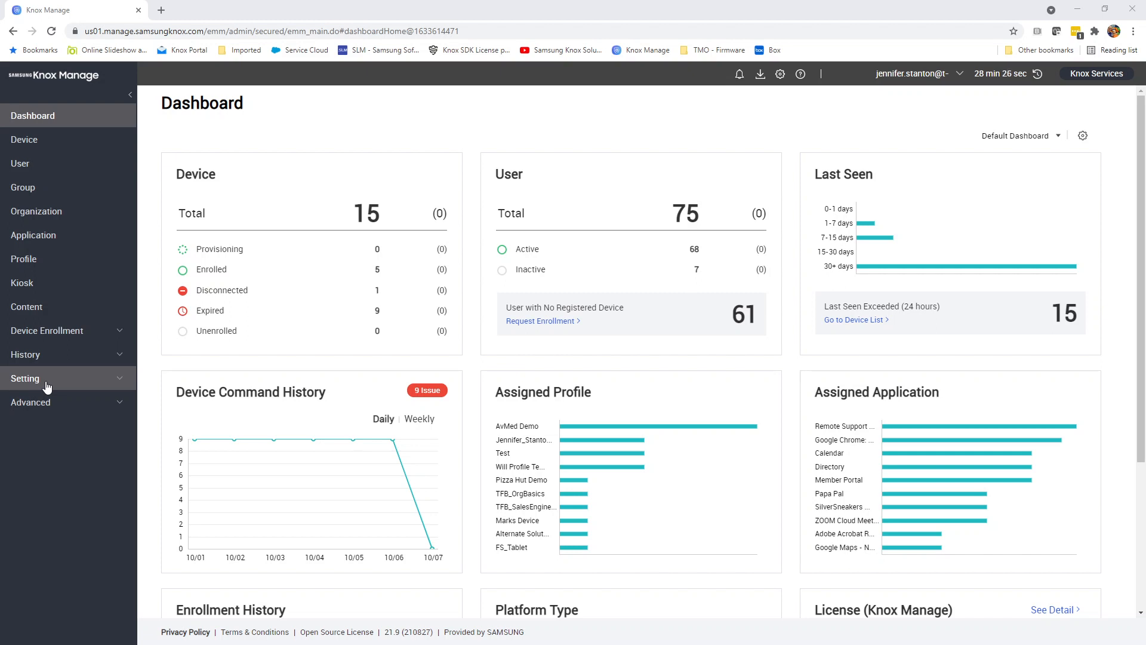
pyautogui.moveTo(49, 385)
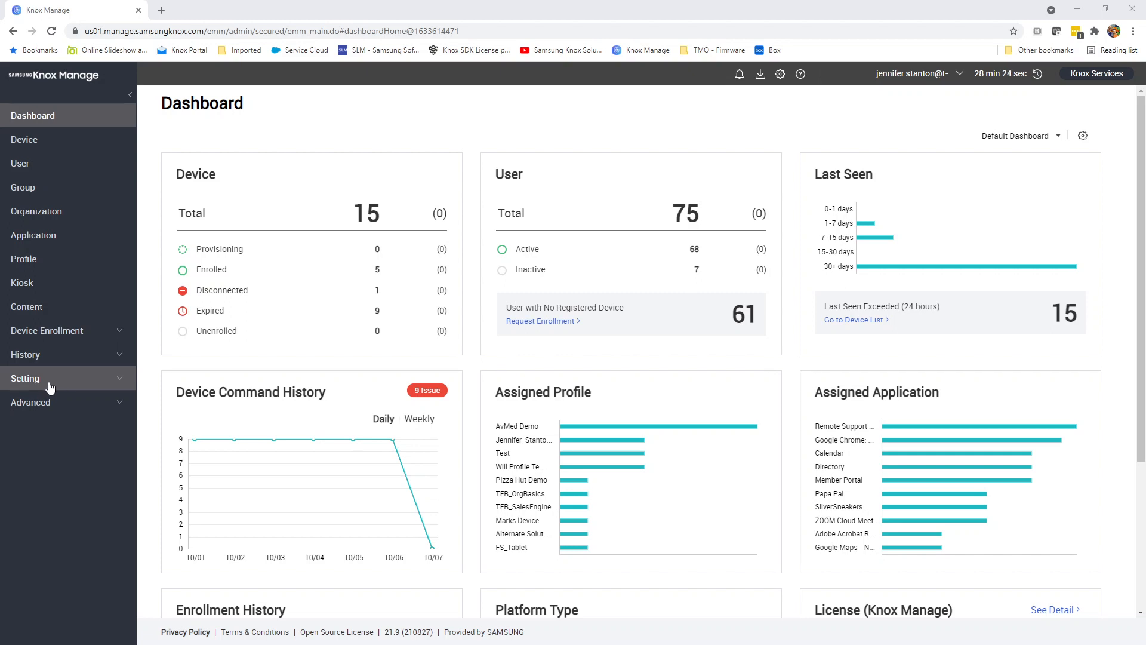
# Expand the Setting section in the left sidebar to list its sub-pages.
pyautogui.click(25, 378)
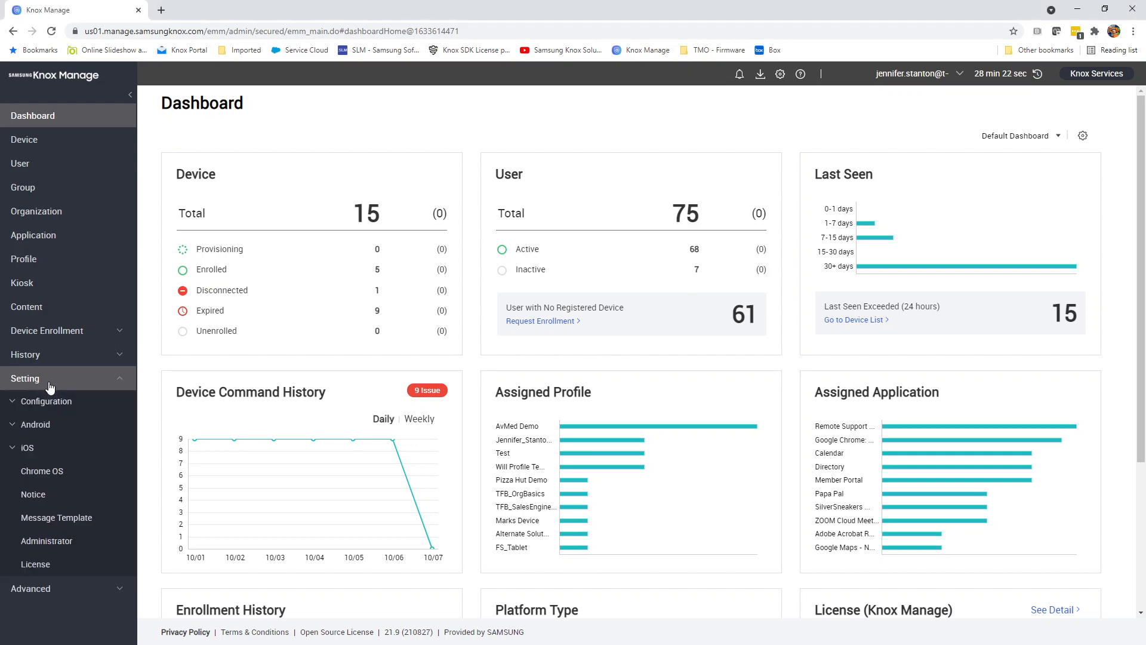
pyautogui.moveTo(64, 569)
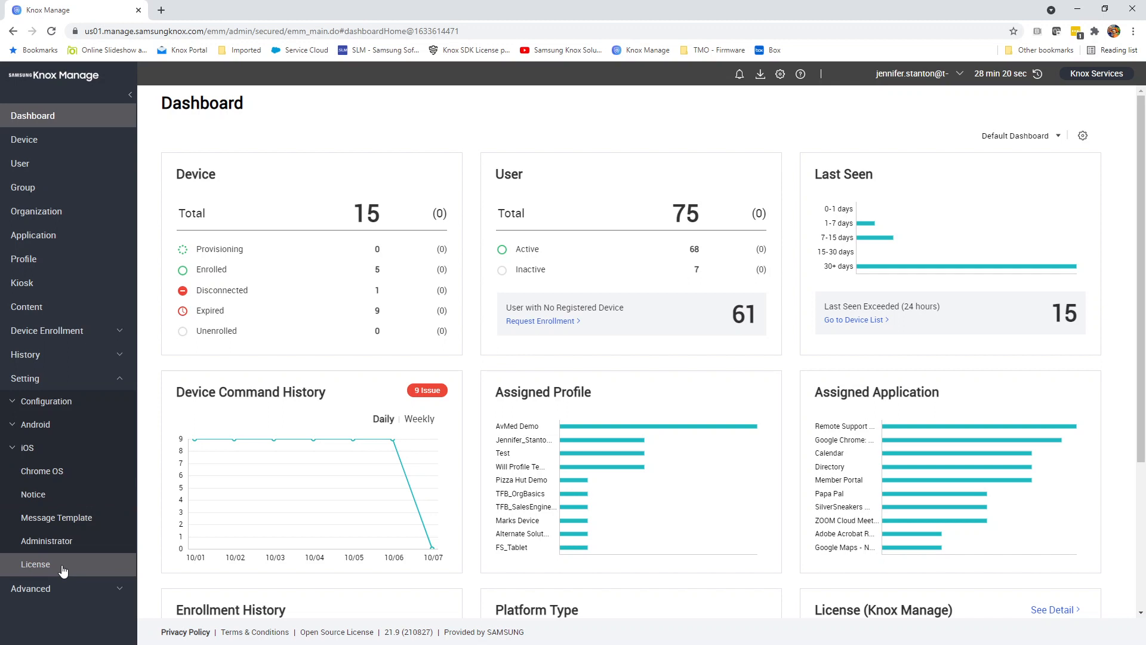
# Show the License page and cancel the delete prompt, keeping the trial key.
pyautogui.click(35, 564)
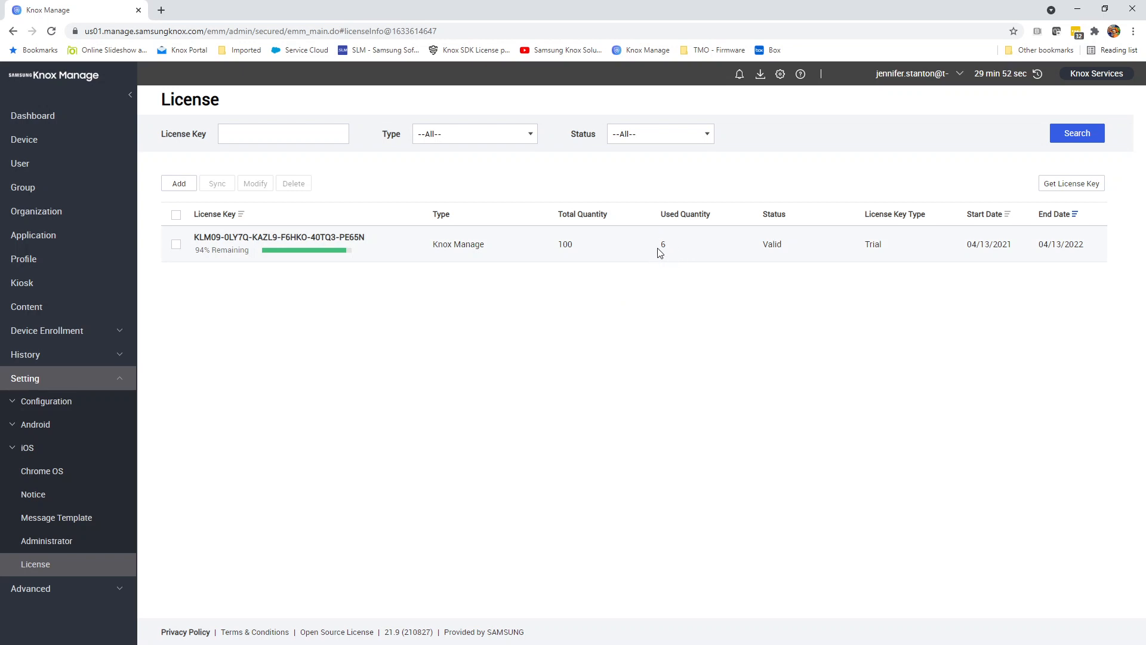
pyautogui.moveTo(186, 240)
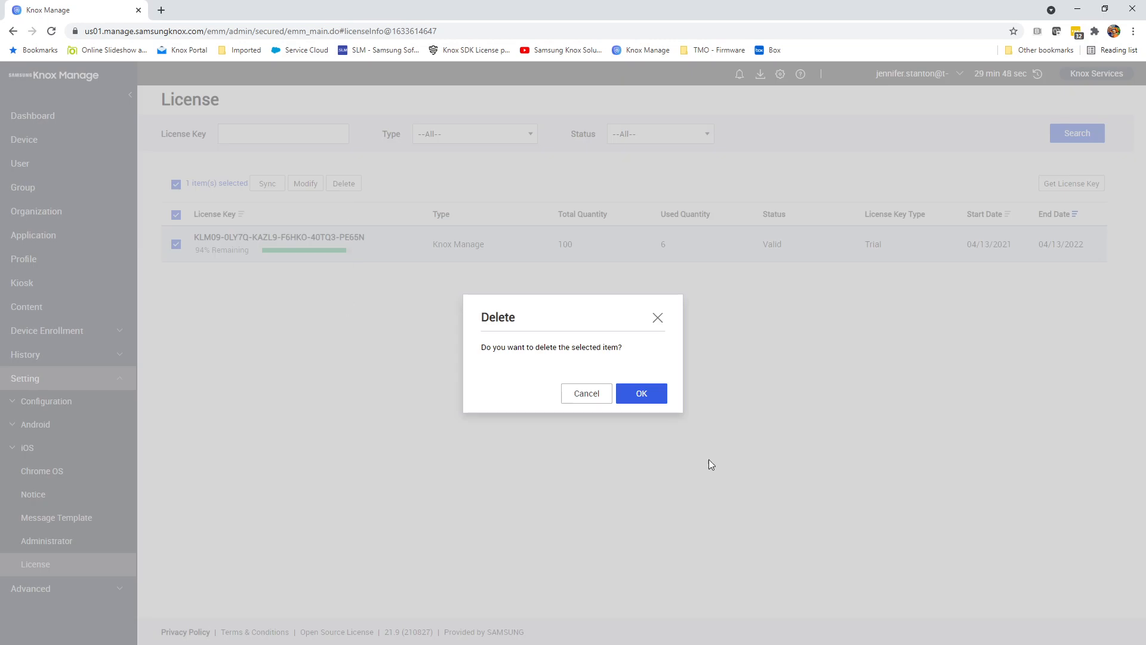
pyautogui.click(641, 393)
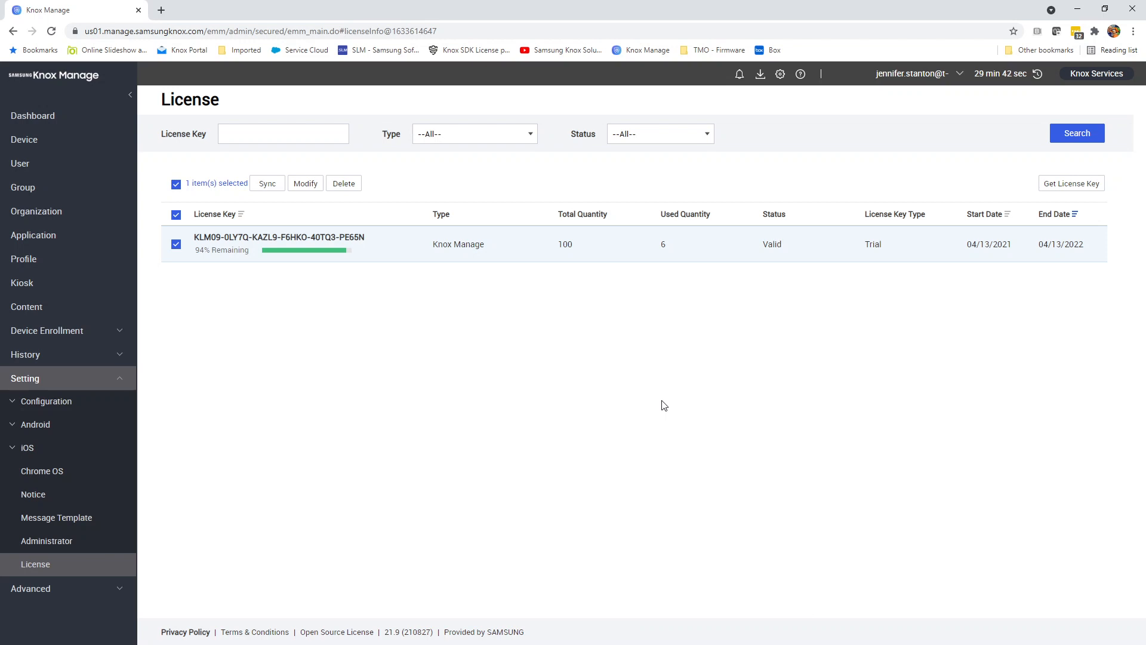
pyautogui.moveTo(299, 213)
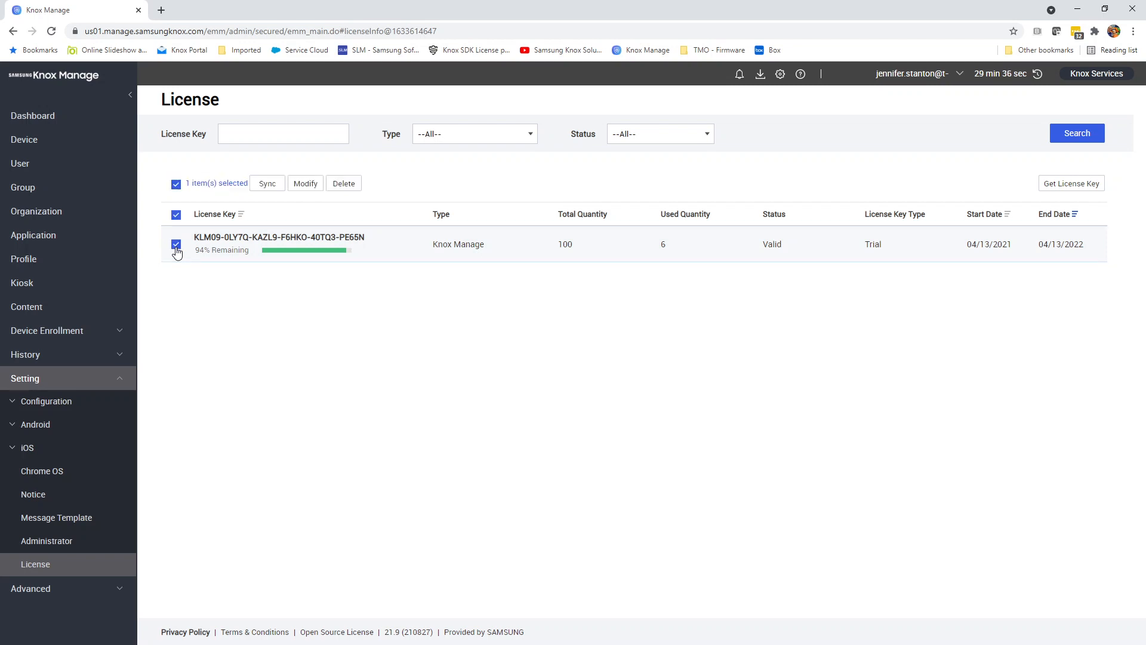
pyautogui.click(305, 182)
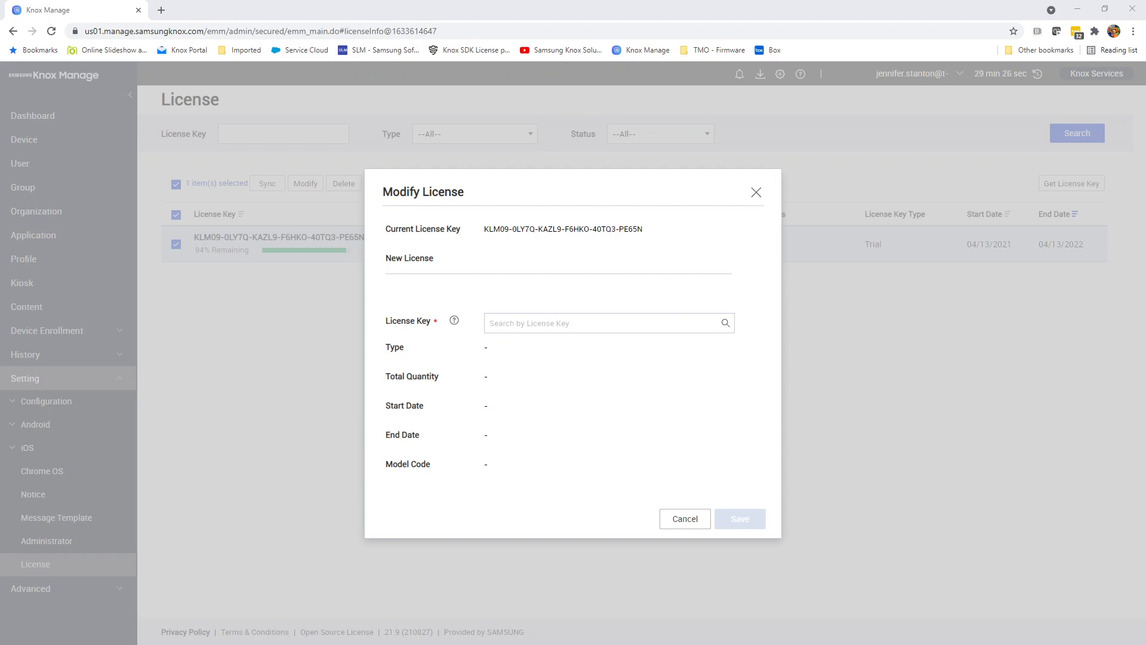
pyautogui.moveTo(512, 313)
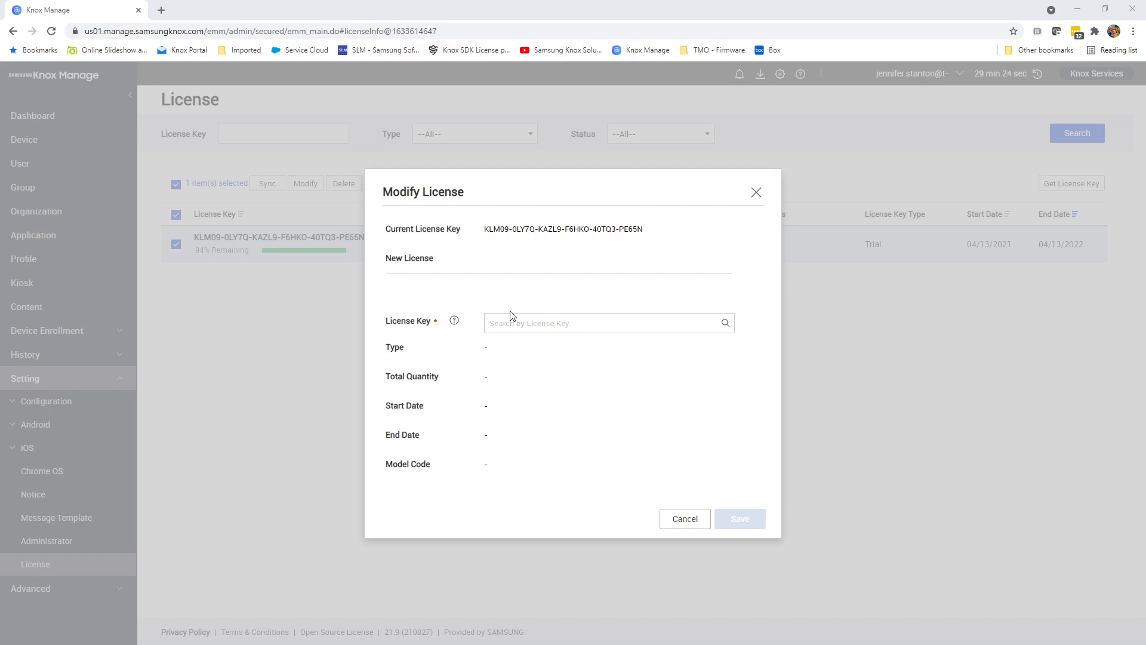
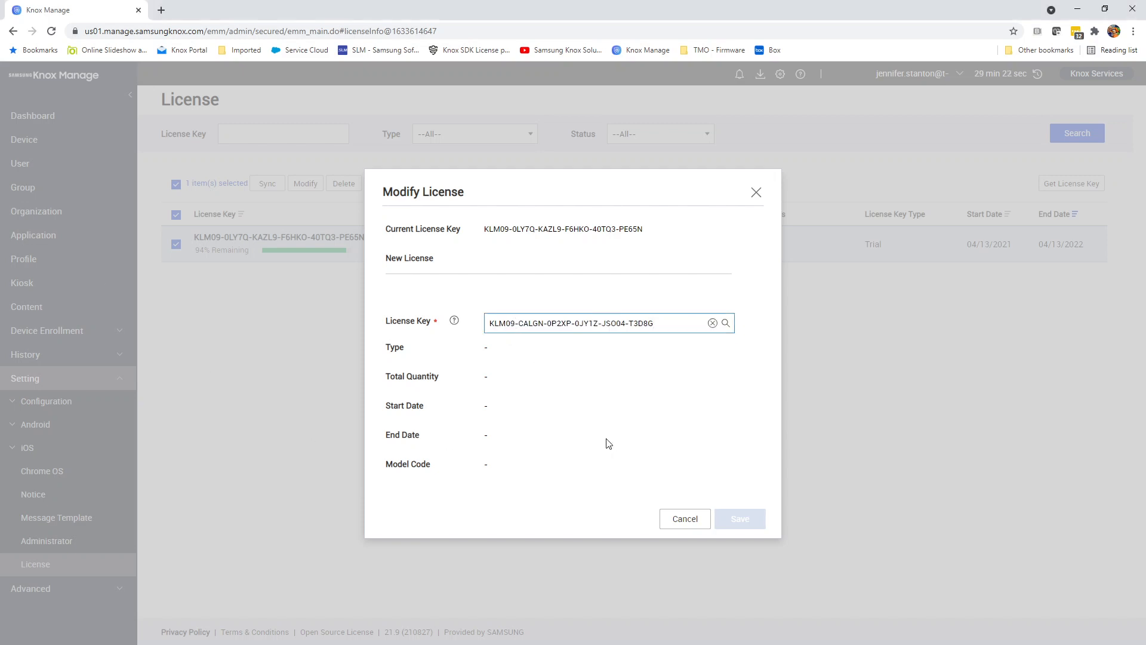
pyautogui.click(726, 323)
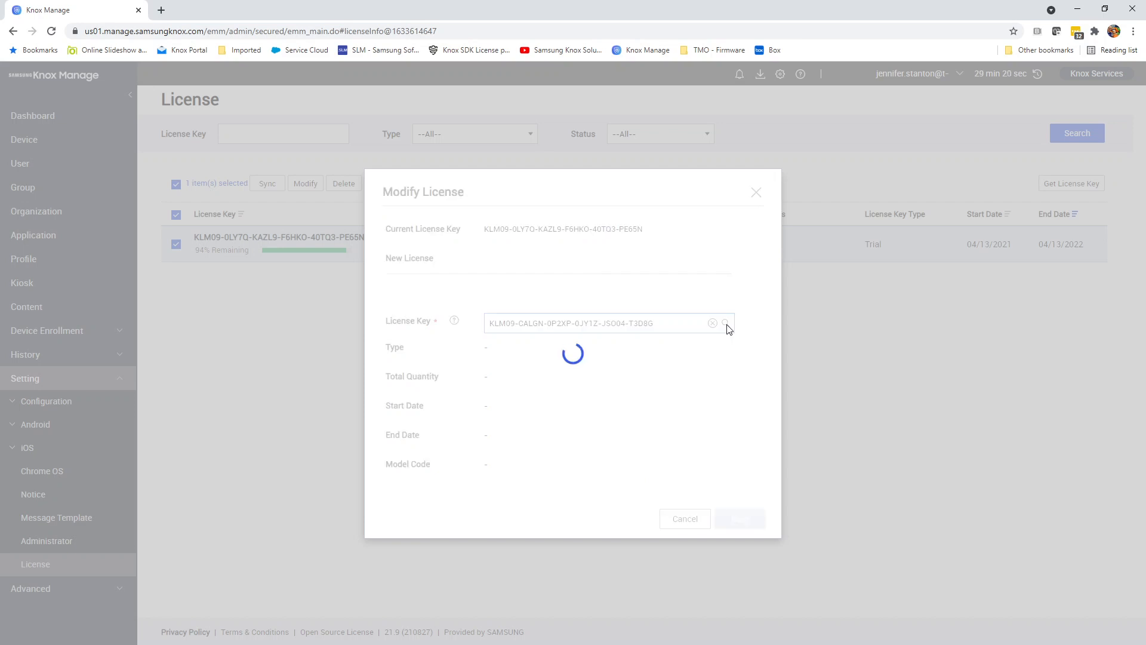
pyautogui.moveTo(459, 313)
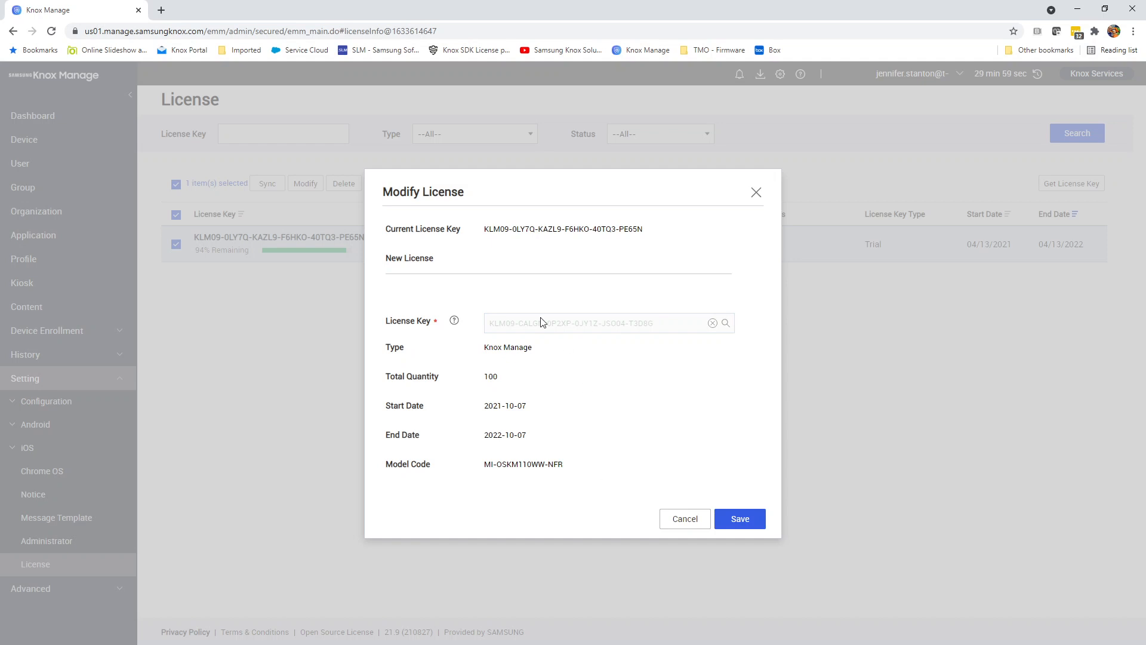
pyautogui.moveTo(745, 524)
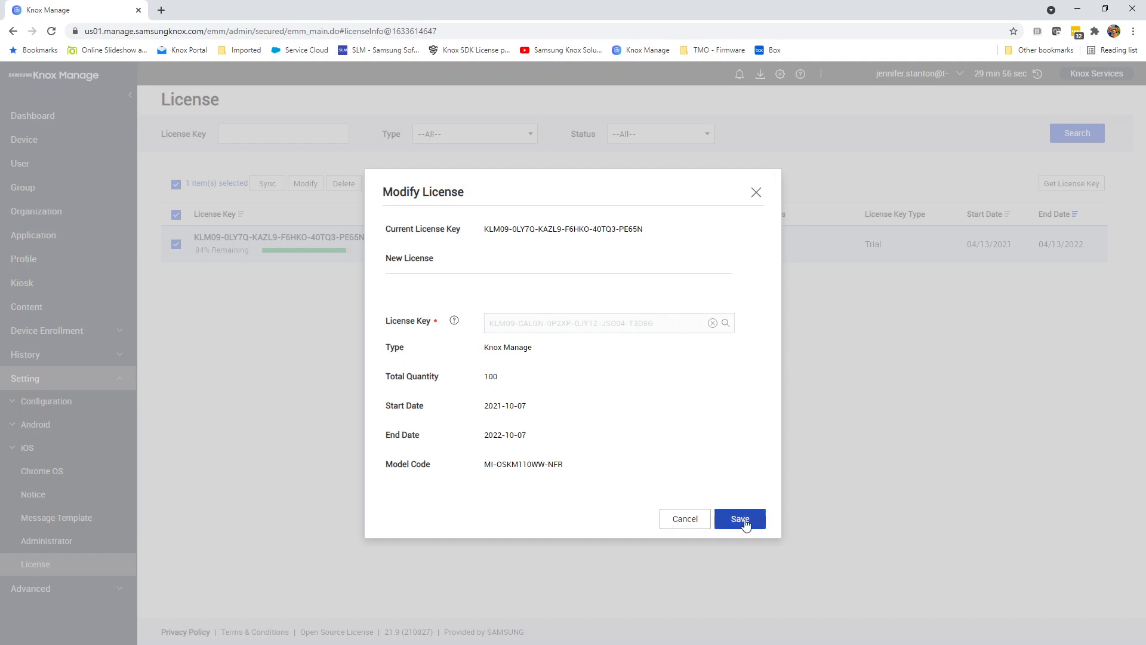
pyautogui.click(740, 518)
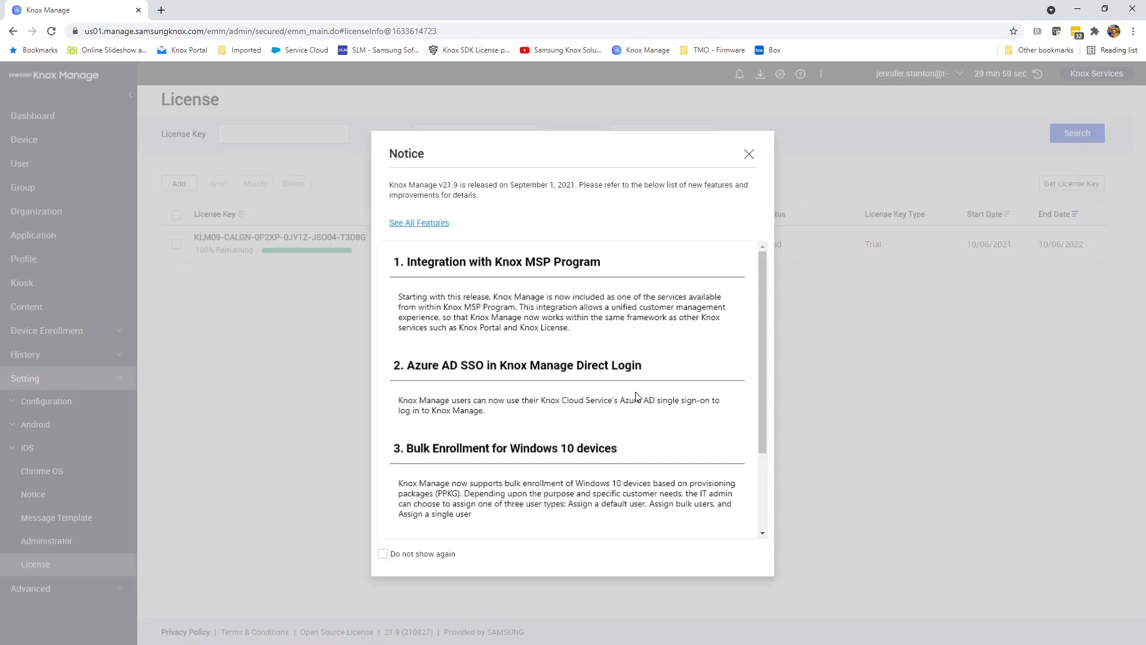
pyautogui.moveTo(748, 154)
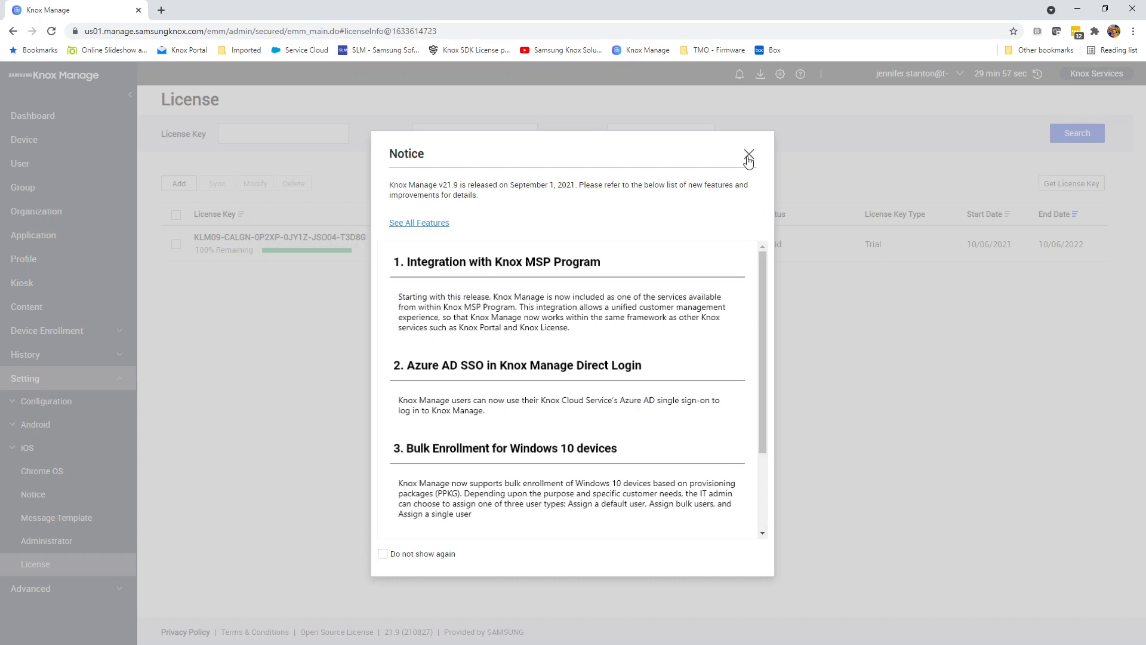
# Dismiss the release notice, leaving the License list with only the new key.
pyautogui.click(747, 153)
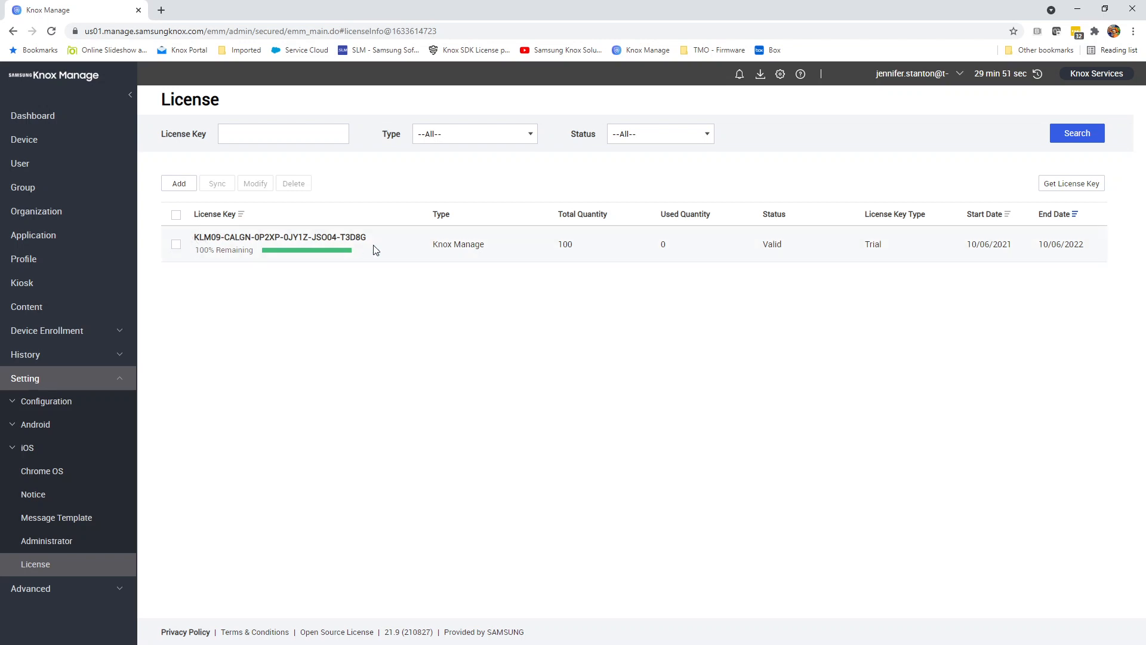
pyautogui.moveTo(989, 317)
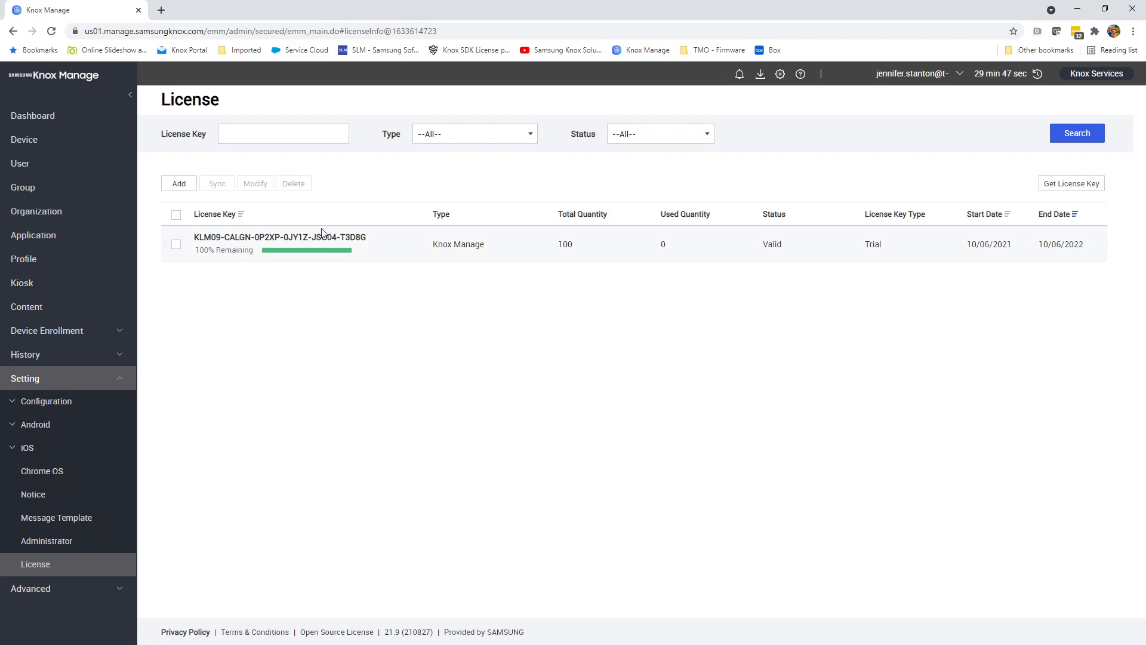
pyautogui.moveTo(434, 271)
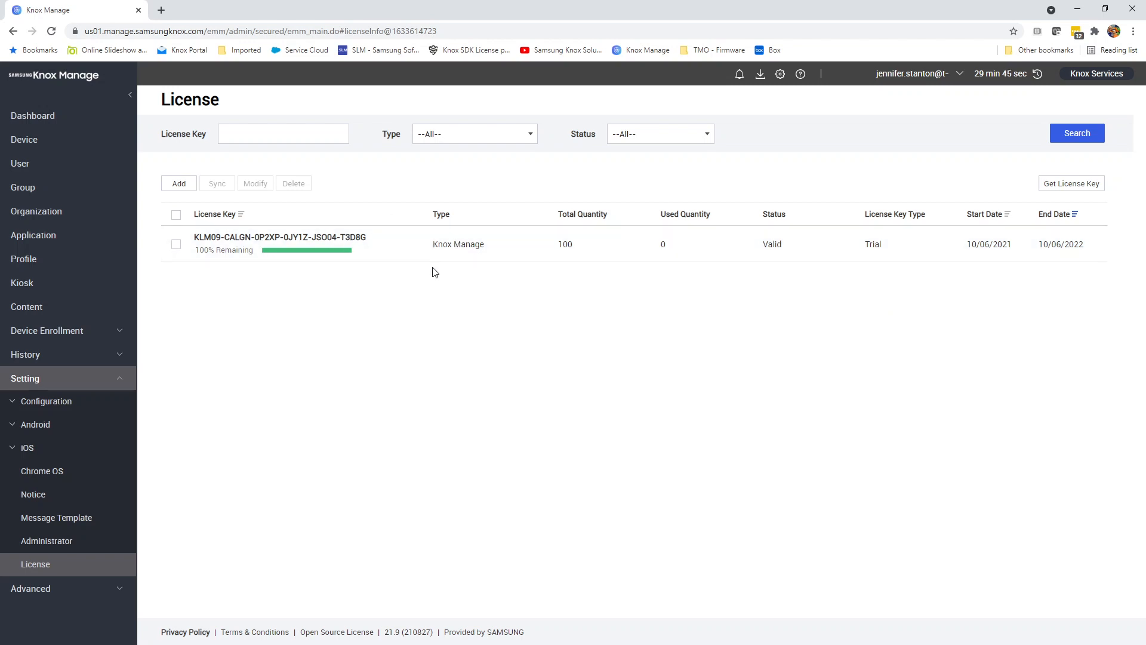
pyautogui.moveTo(451, 324)
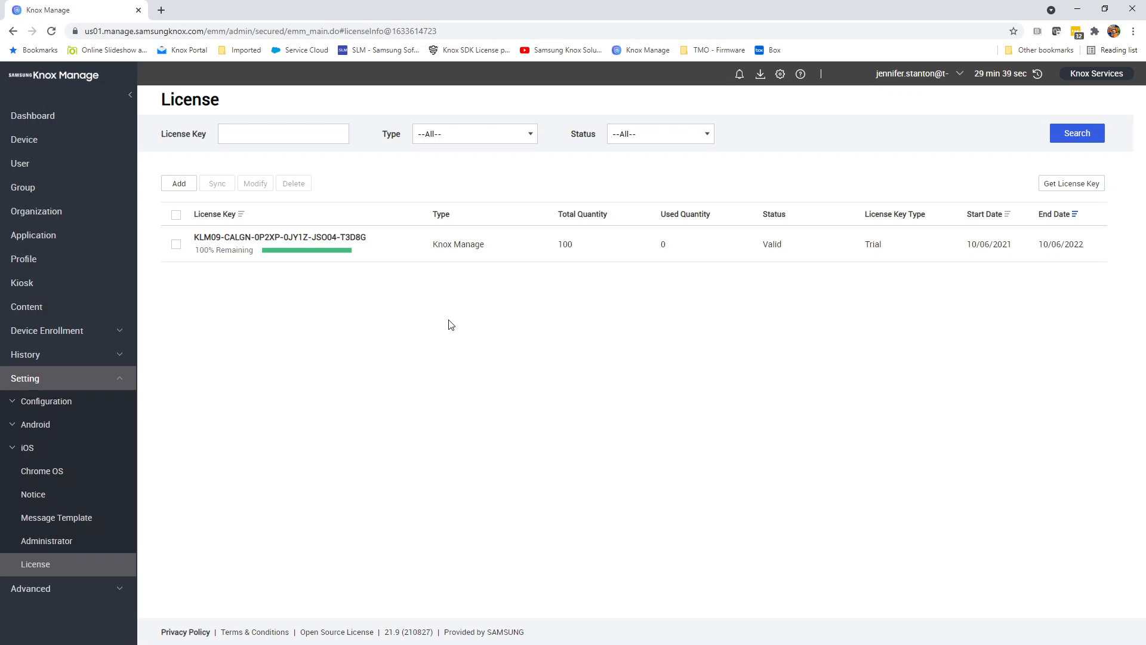
pyautogui.moveTo(391, 234)
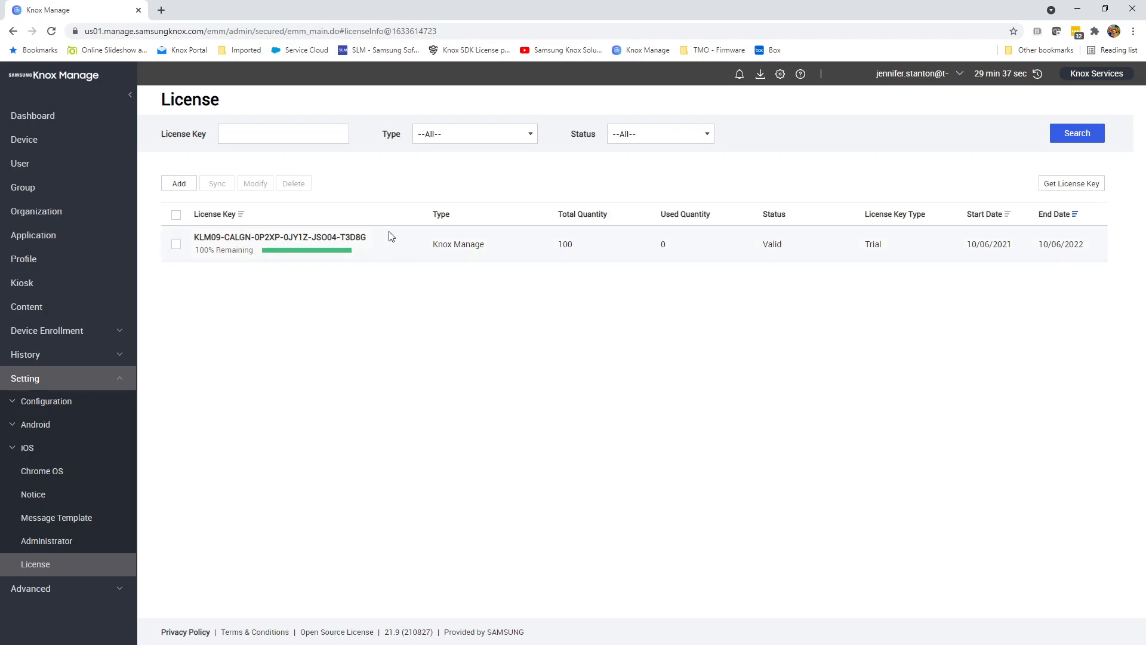
pyautogui.moveTo(365, 270)
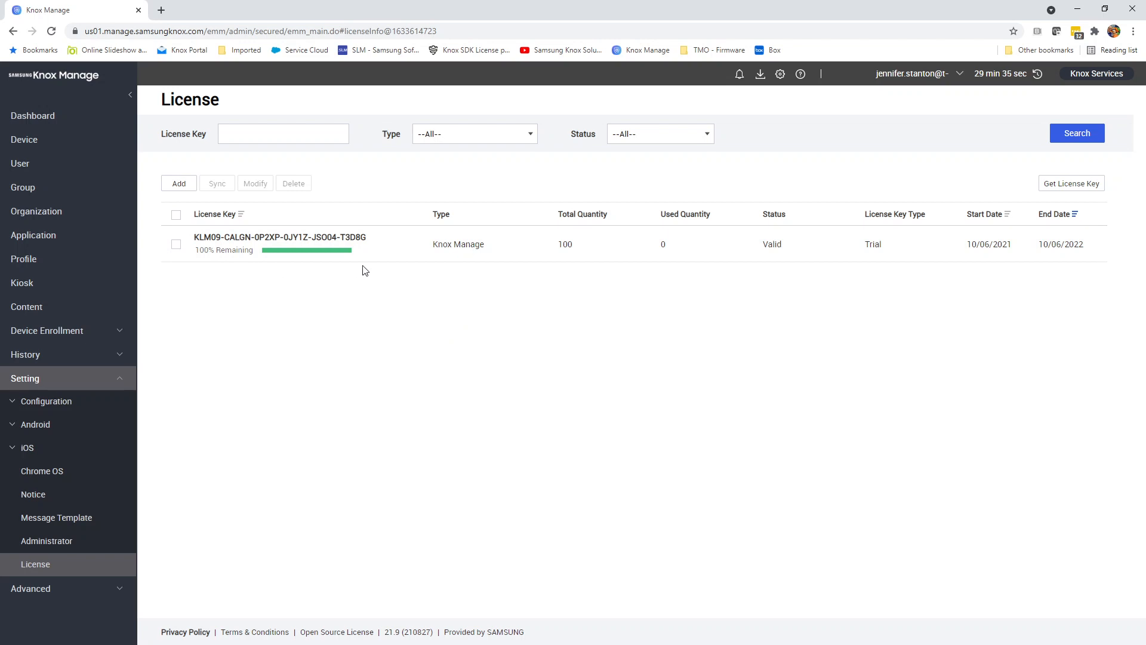
pyautogui.click(176, 244)
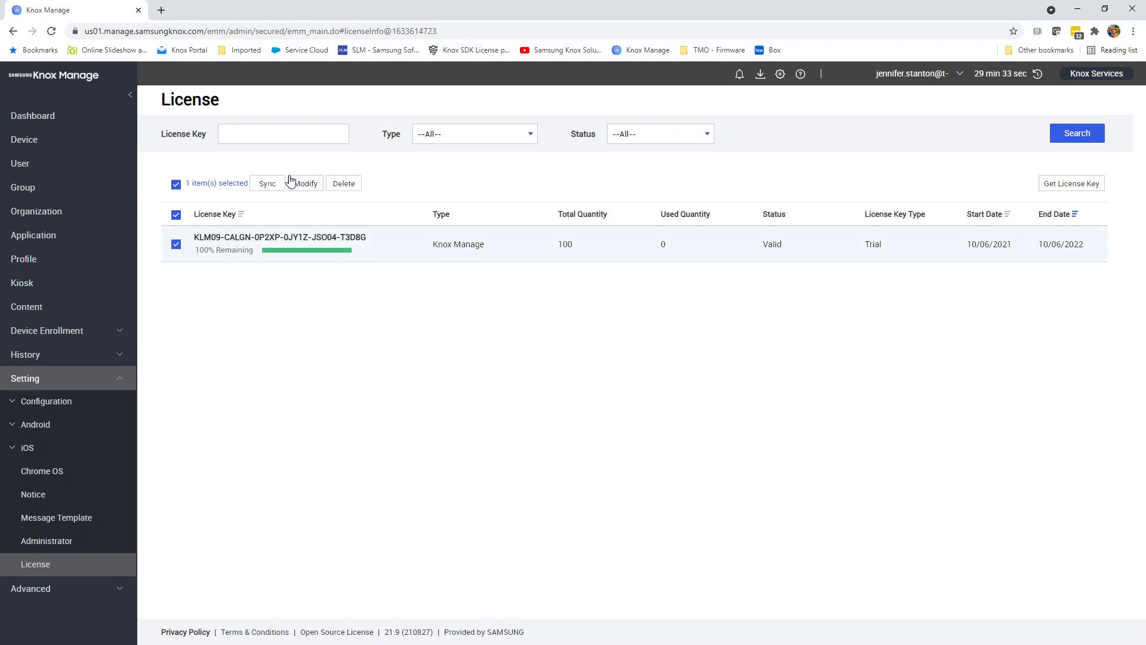
pyautogui.click(304, 183)
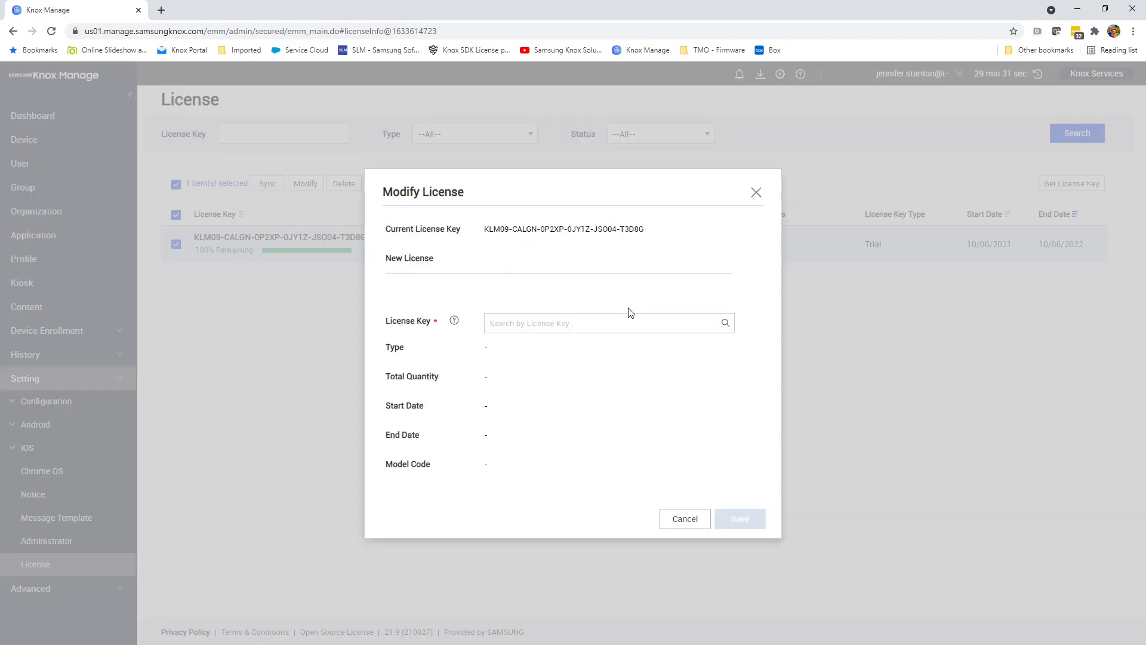
pyautogui.click(684, 519)
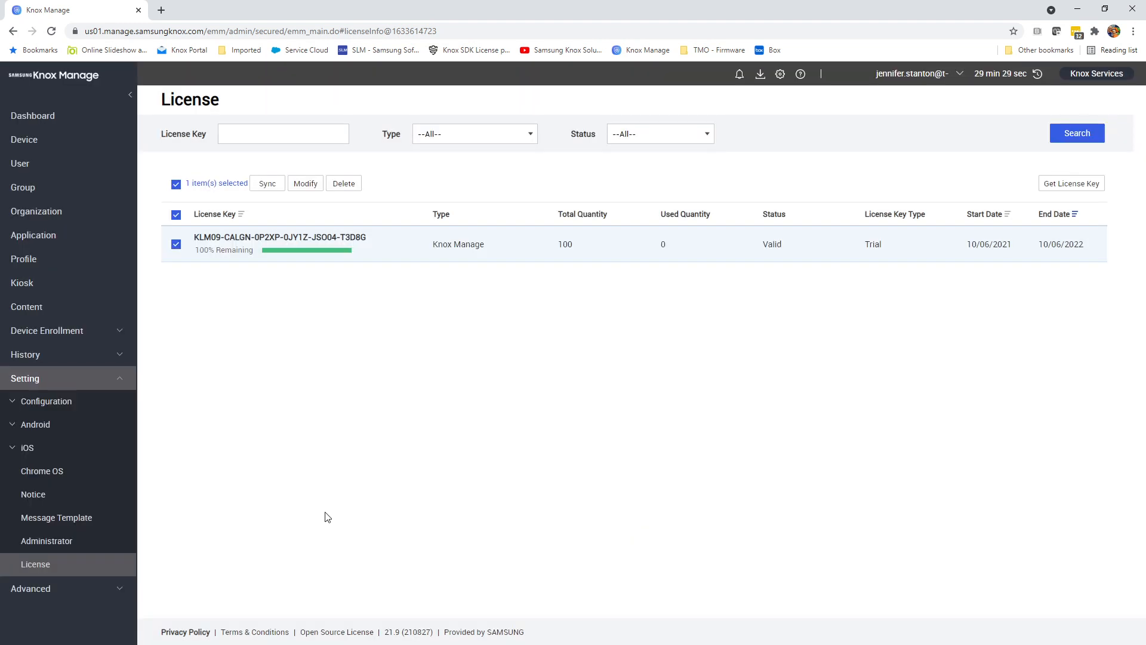